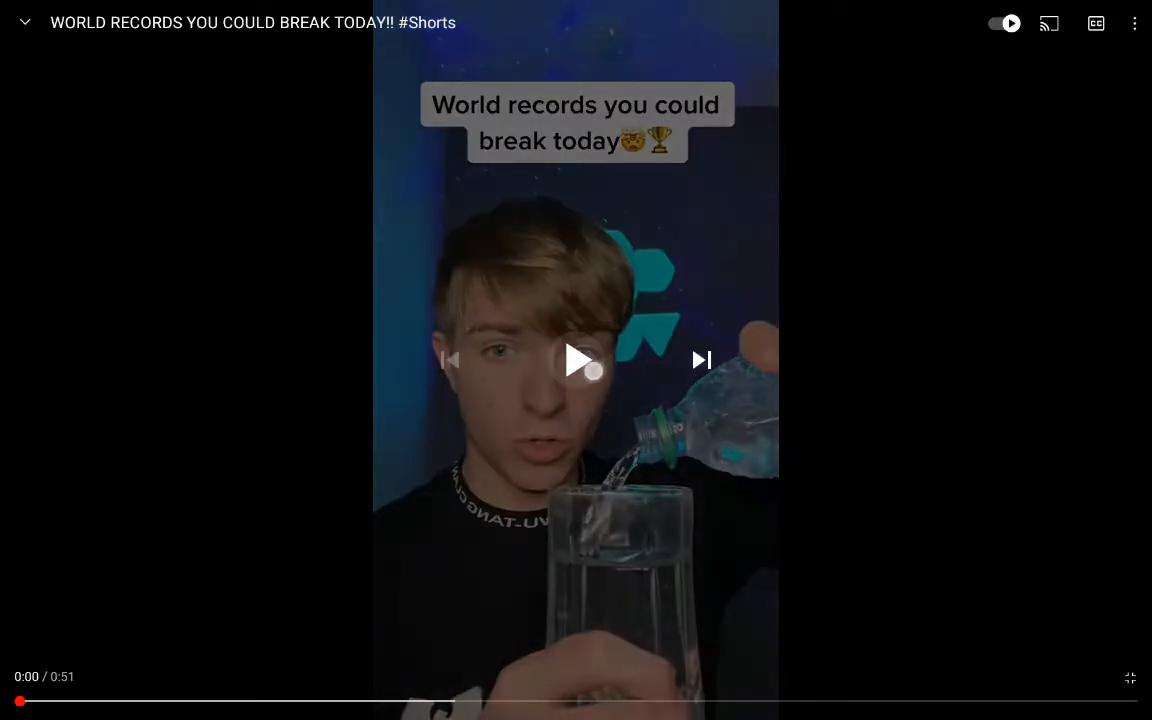
Play the 'World records you could break today' YouTube Short
left_click(577, 360)
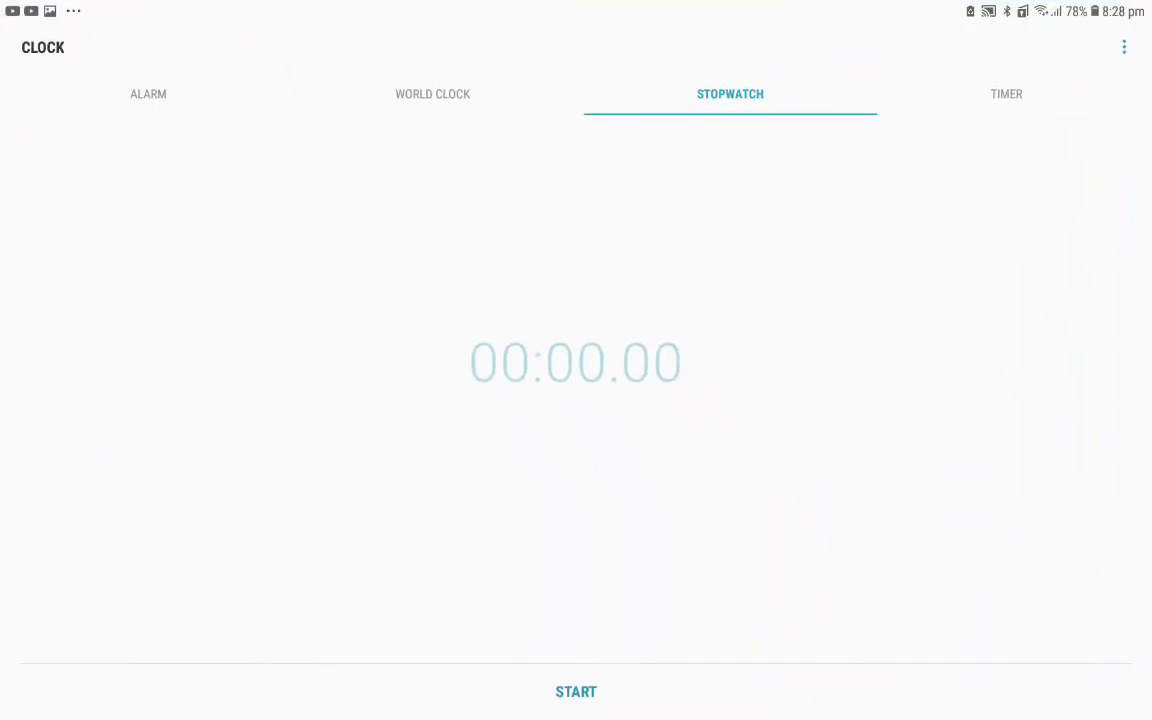
left_click(576, 692)
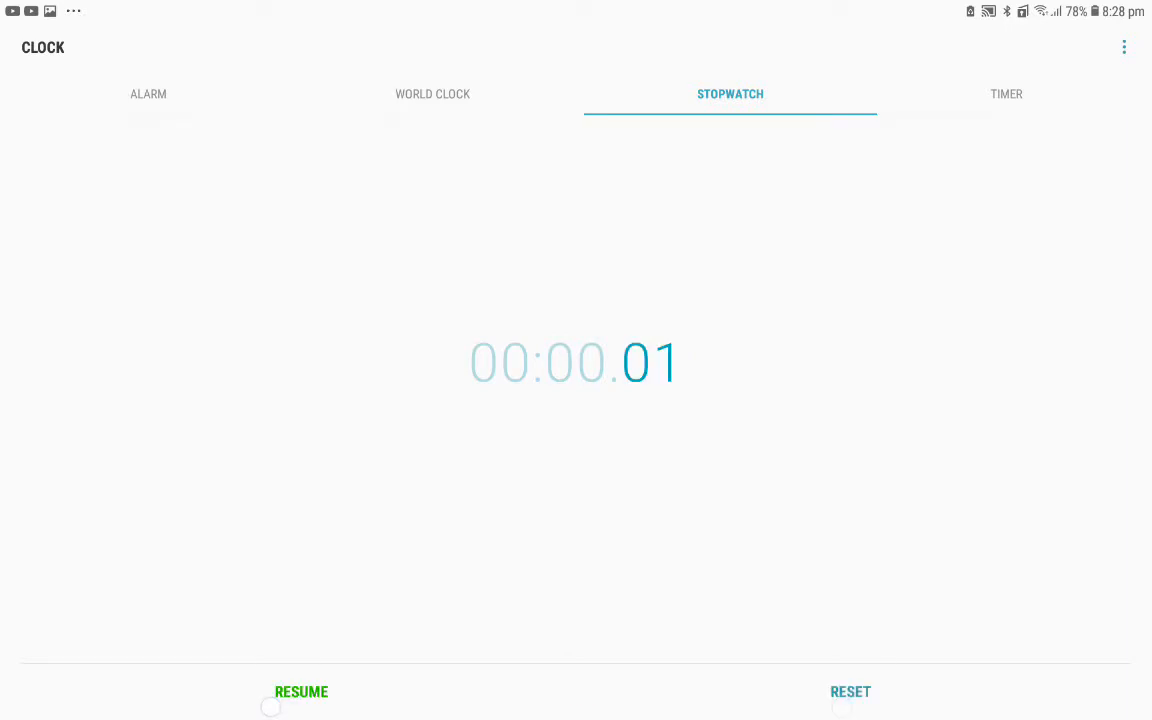
left_click(850, 692)
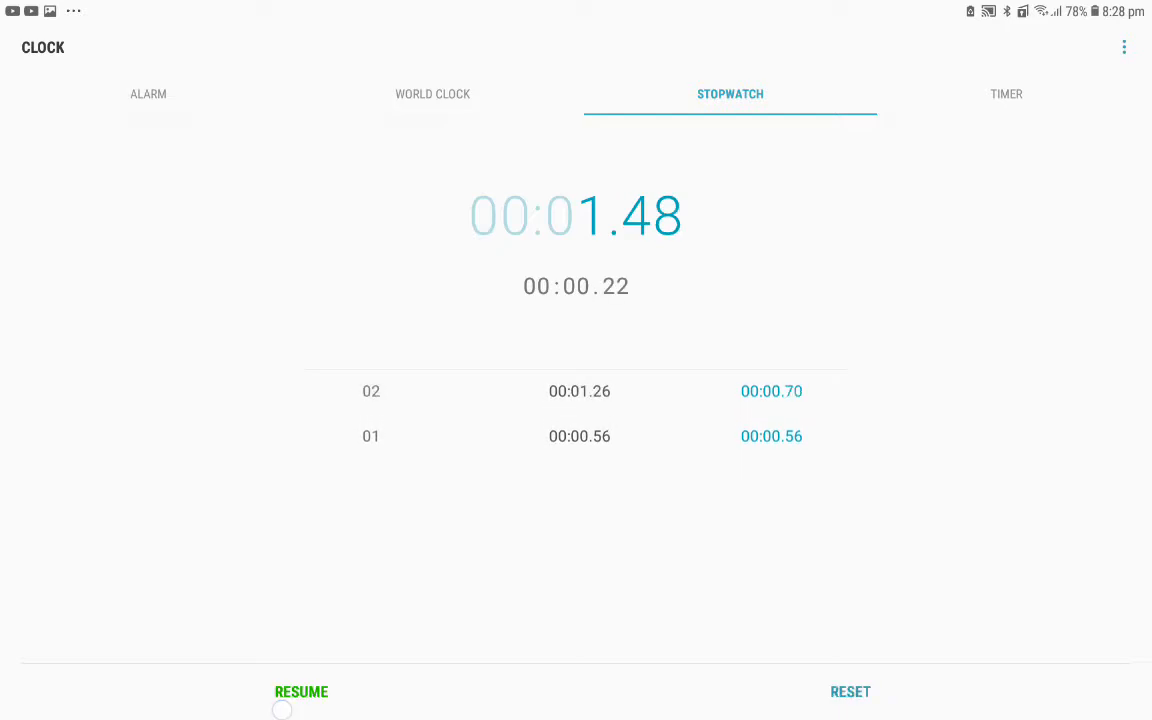
left_click(301, 692)
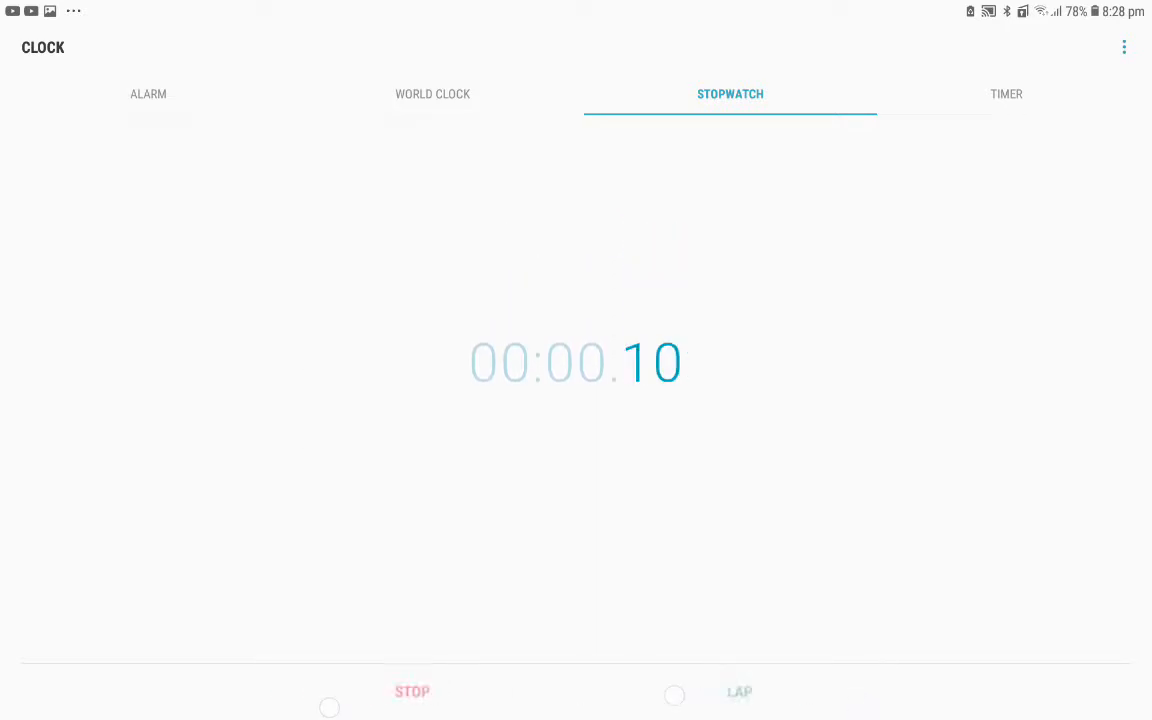
left_click(411, 691)
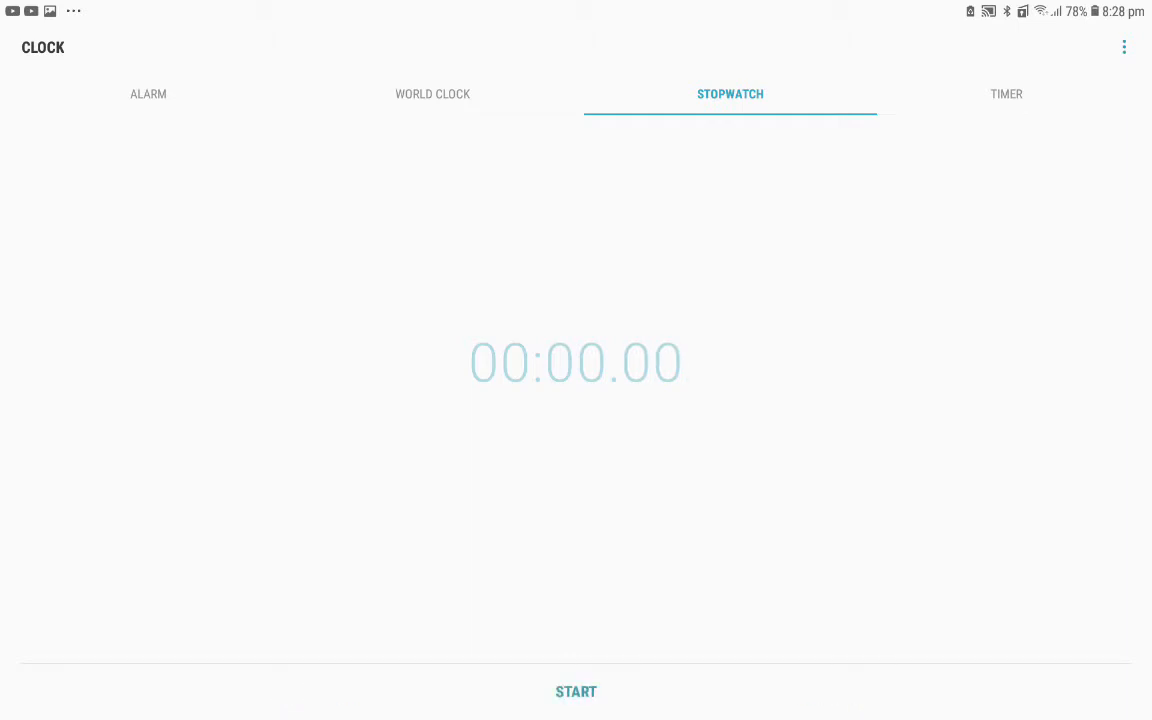
left_click(576, 691)
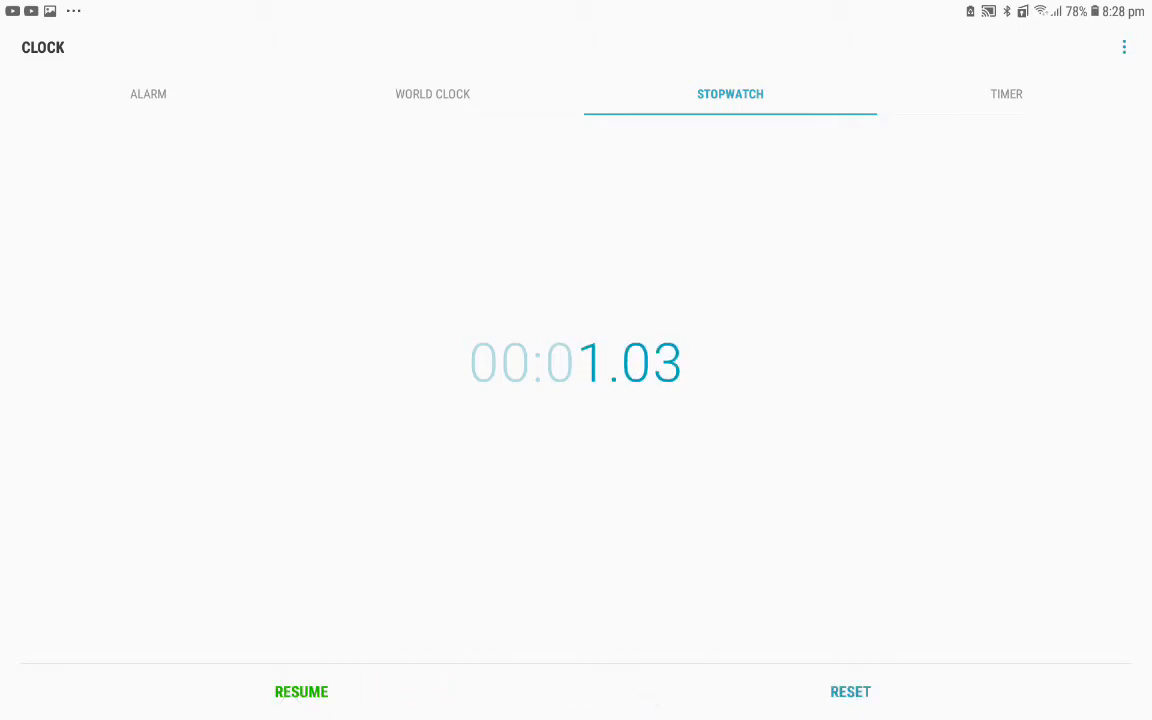
left_click(850, 691)
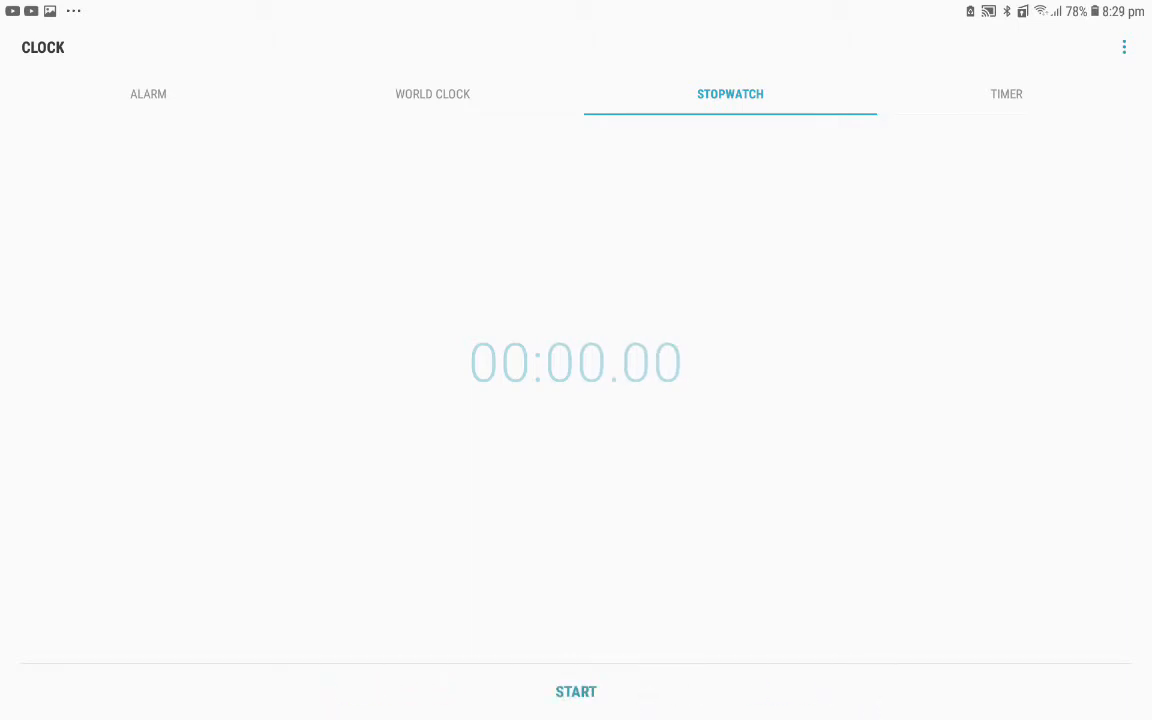
Run several rapid start/stop stopwatch attempts aiming for a near-zero time
left_click(576, 692)
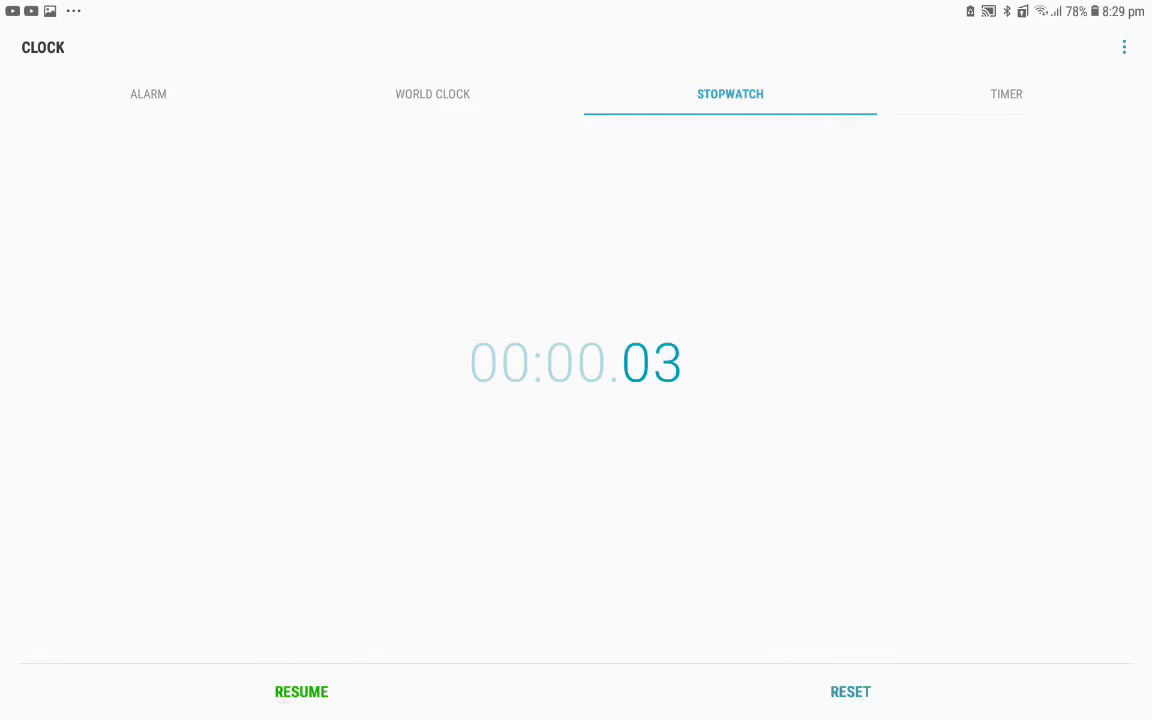
left_click(301, 691)
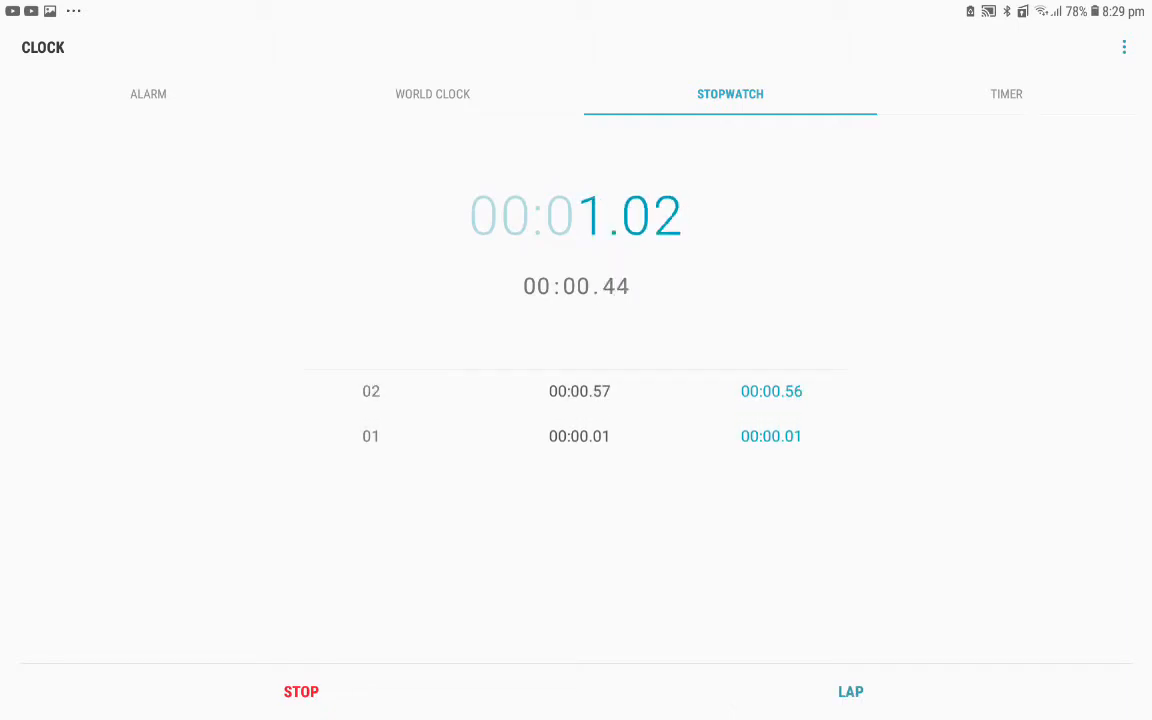
left_click(301, 692)
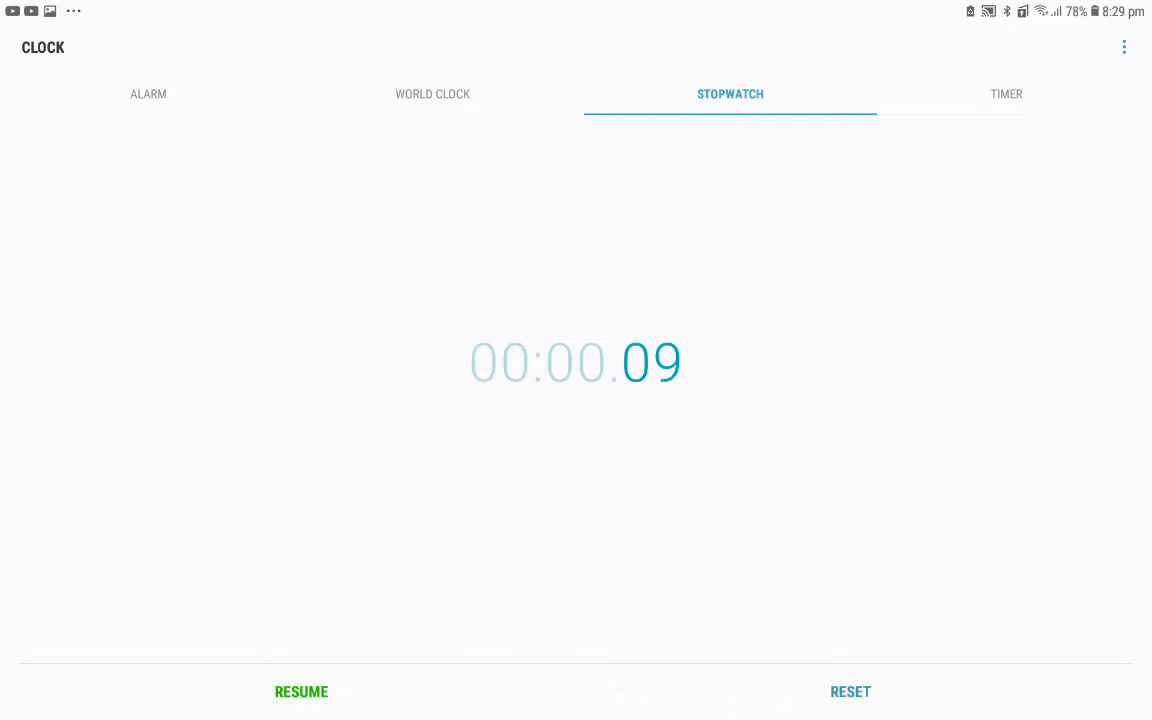
left_click(301, 691)
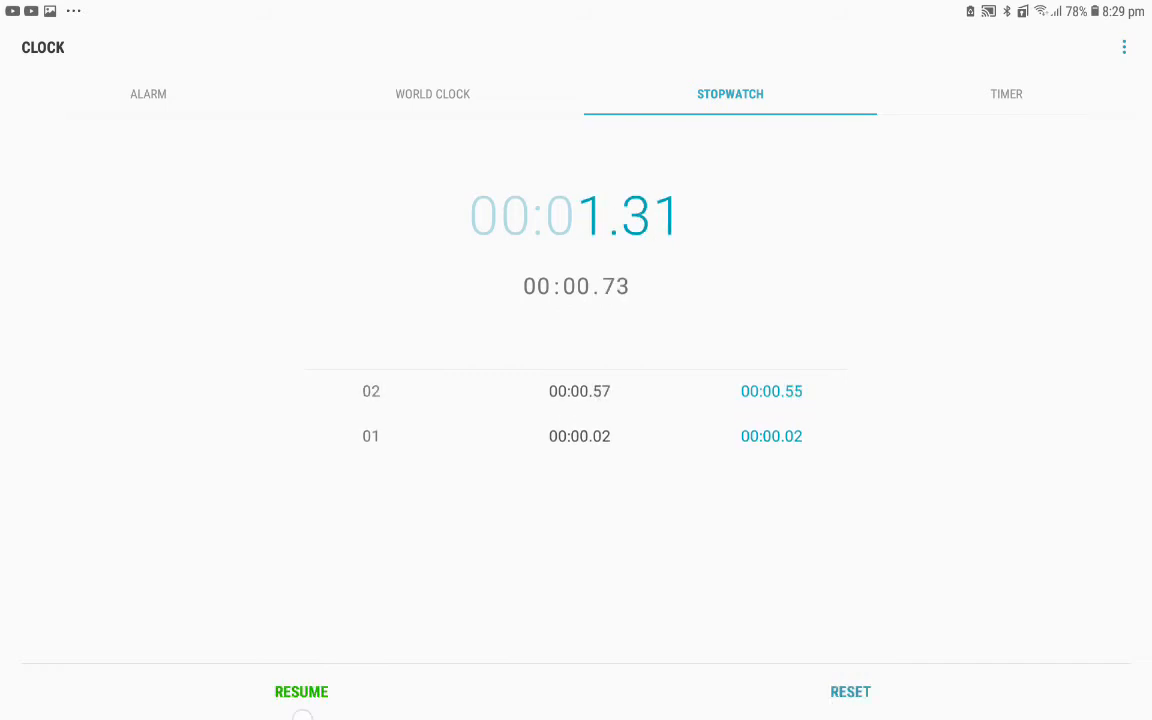
Reset the stopwatch and try again, stopping it at 00:00.00
left_click(850, 692)
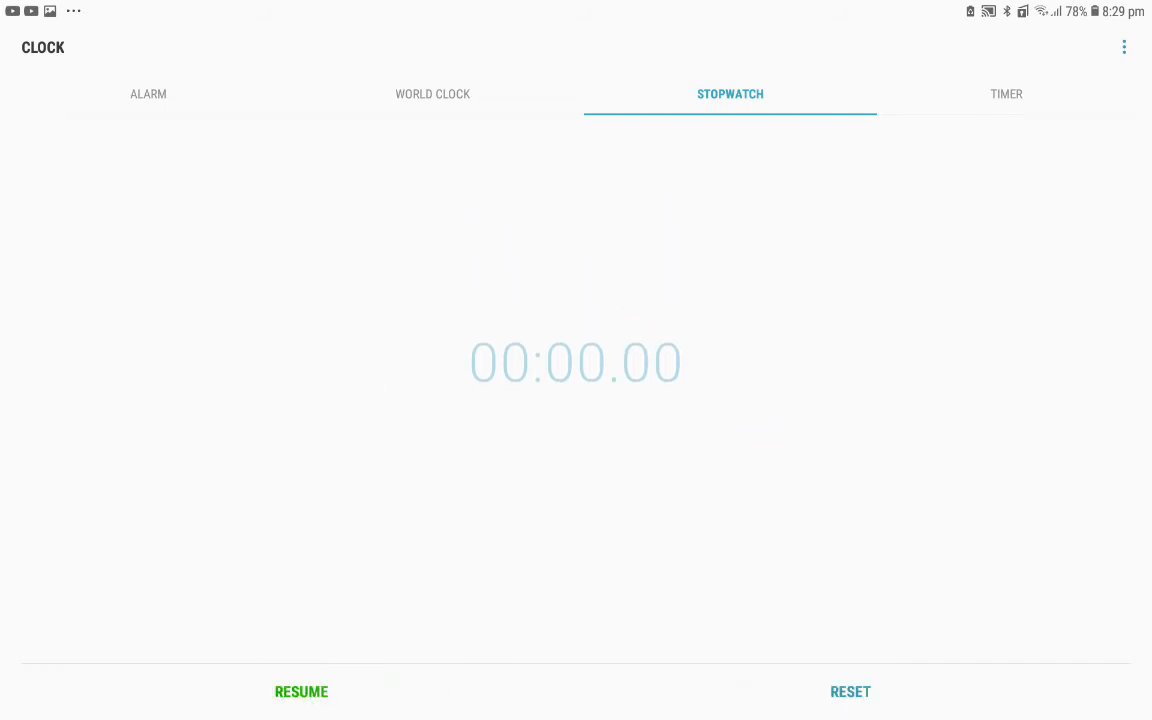
left_click(301, 691)
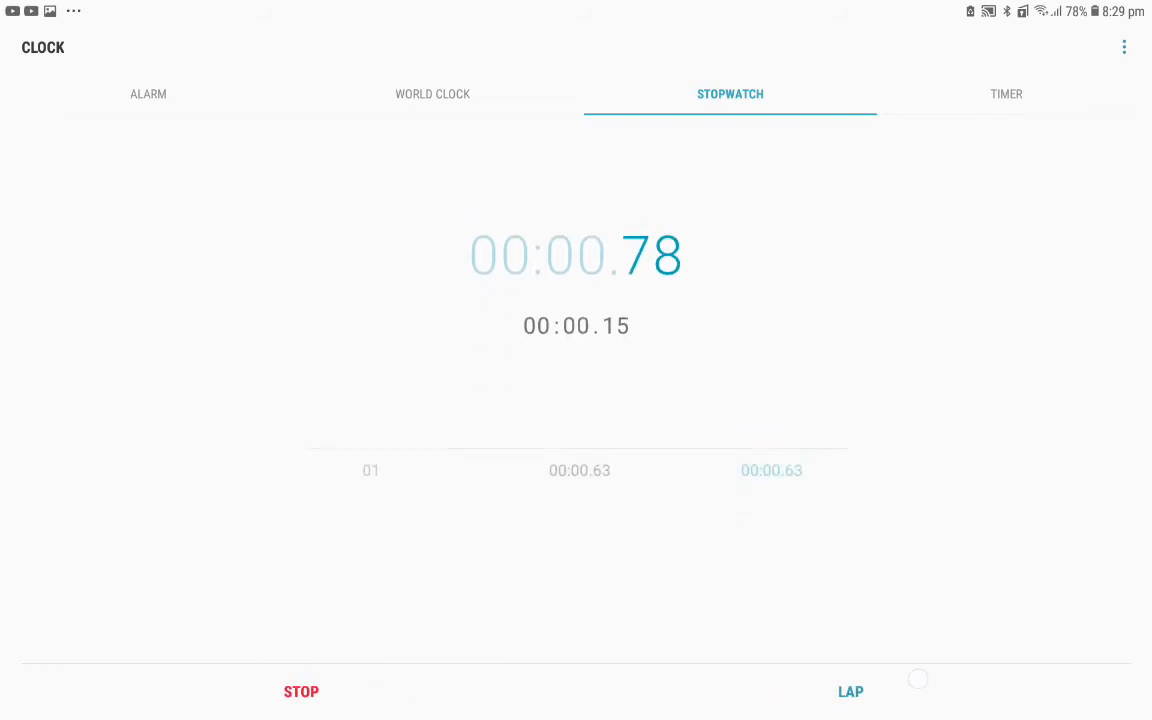
left_click(301, 692)
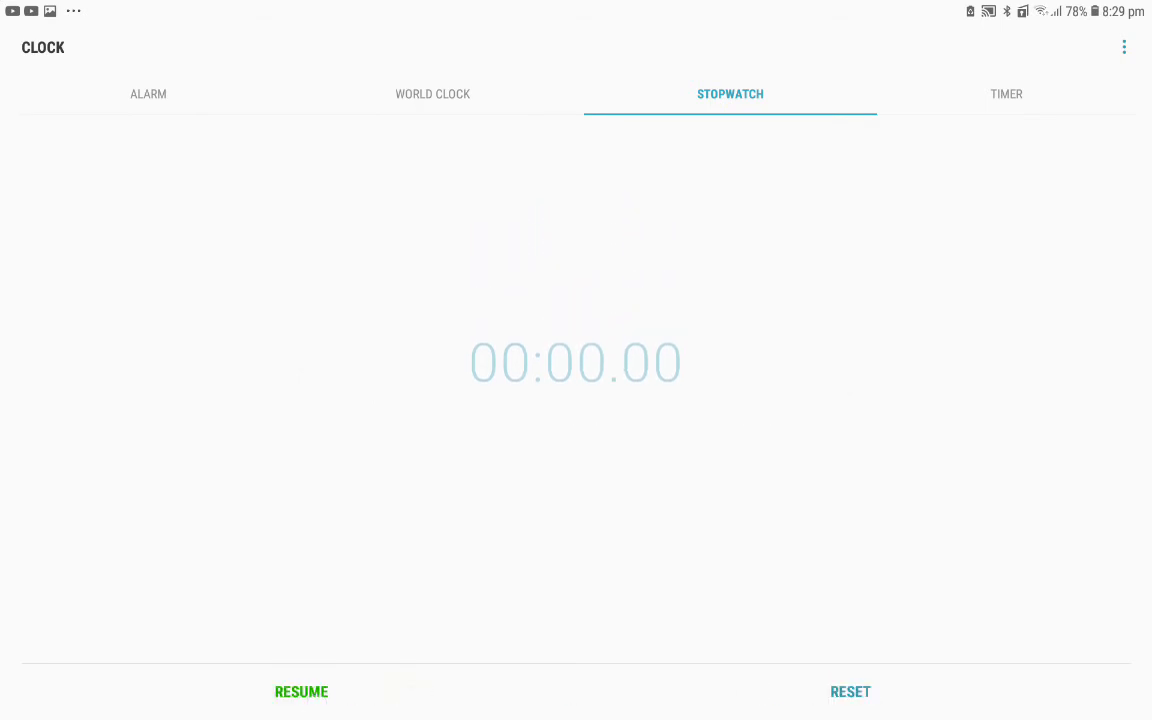